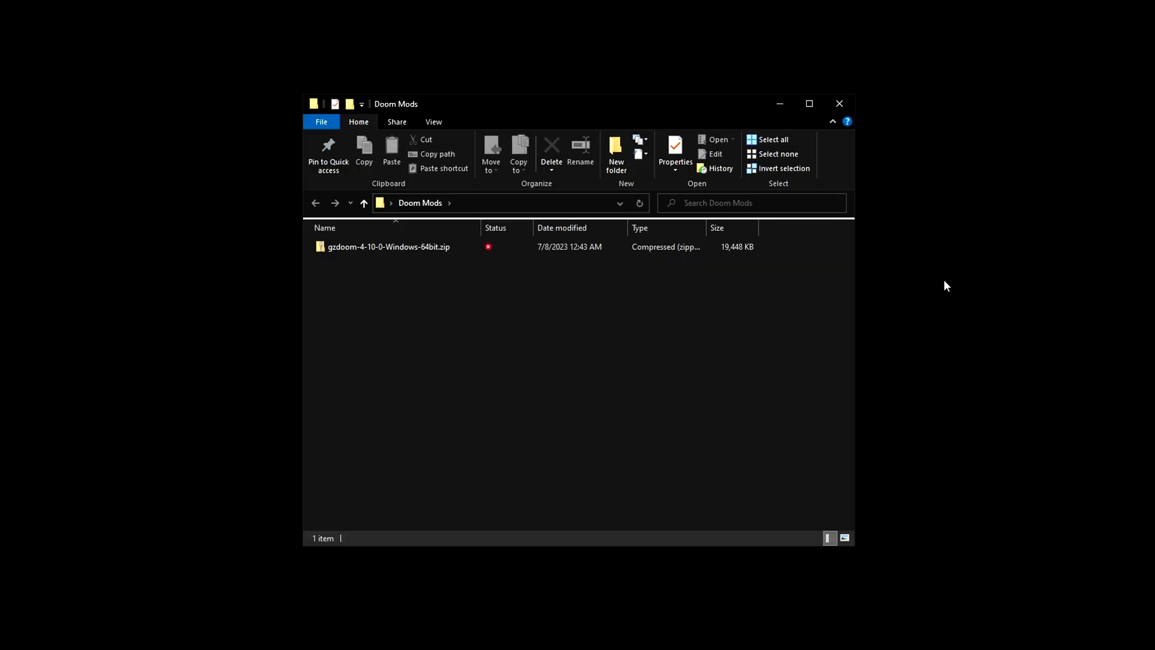
Select the GZDoom zip archive and scroll down to the MyHouse.wad release post
{"action": "left_click", "coordinate": [388, 246]}
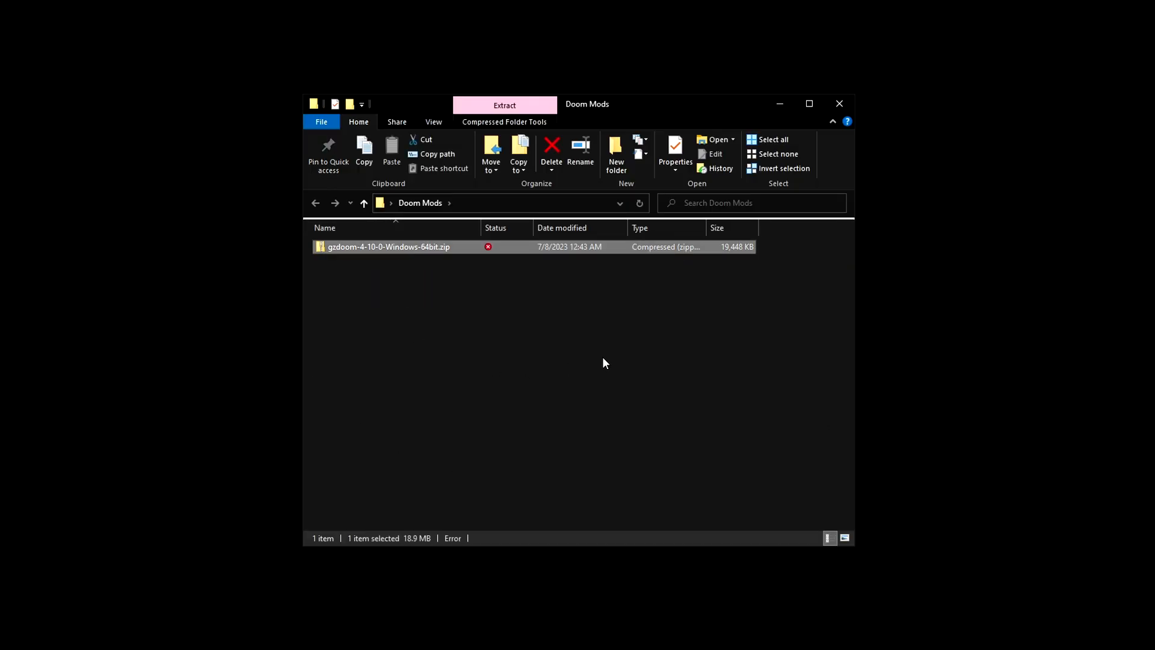
{"action": "mouse_move", "coordinate": [537, 474]}
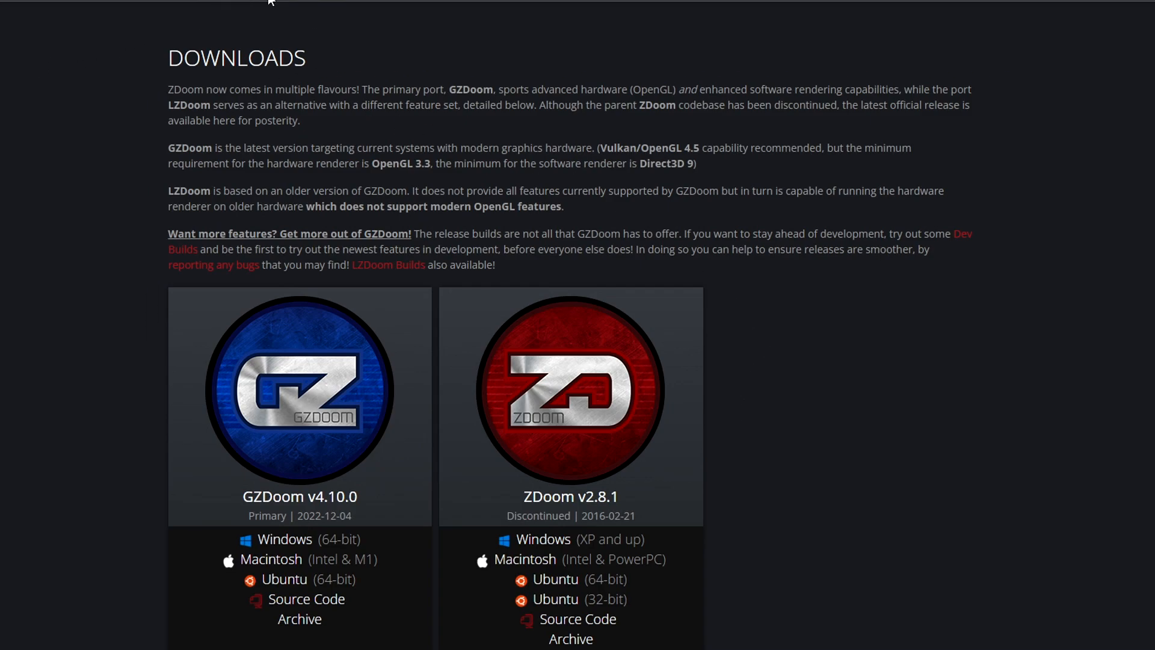
{"action": "mouse_move", "coordinate": [433, 38]}
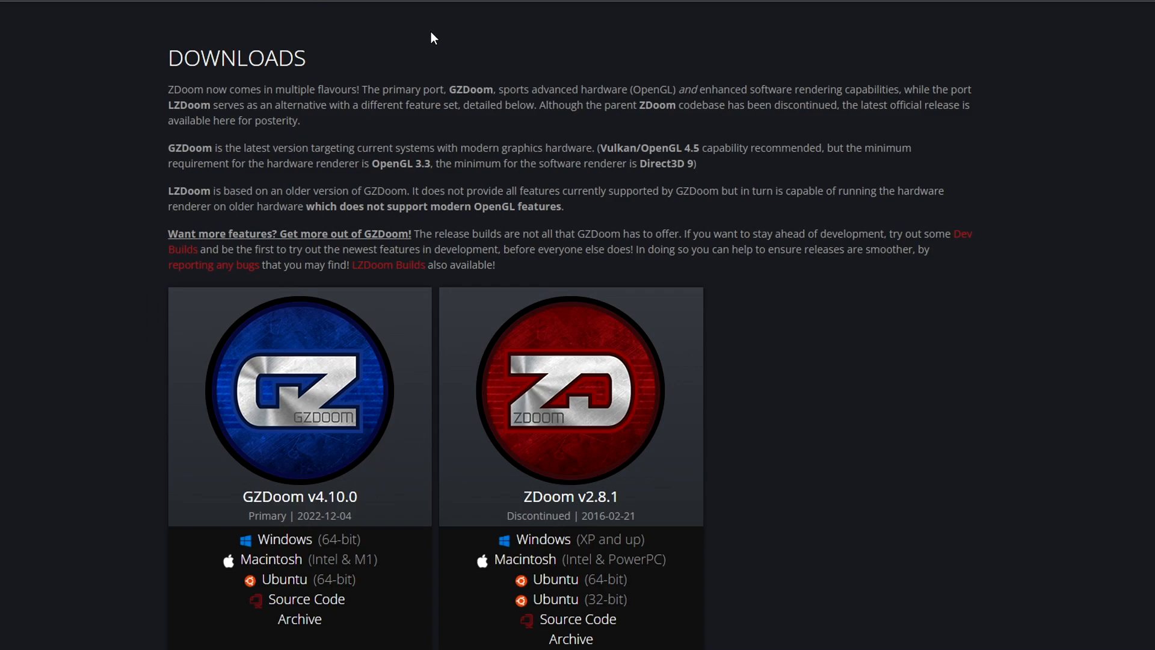
{"action": "scroll", "scroll_direction": "down", "scroll_amount": 3}
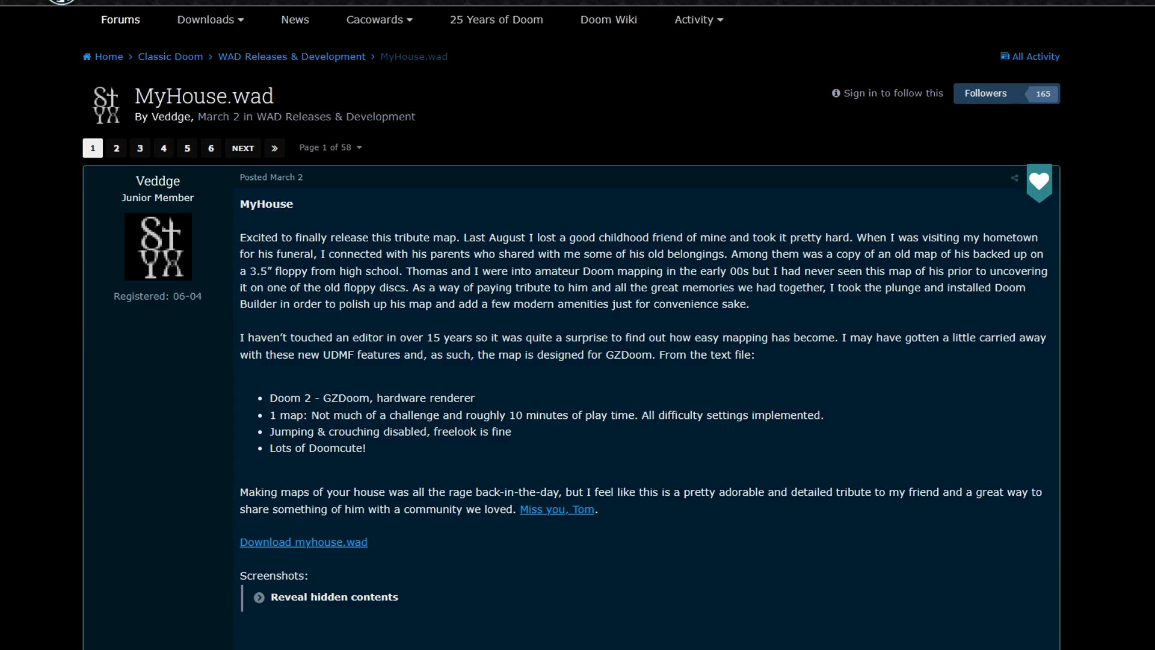
{"action": "mouse_move", "coordinate": [195, 169]}
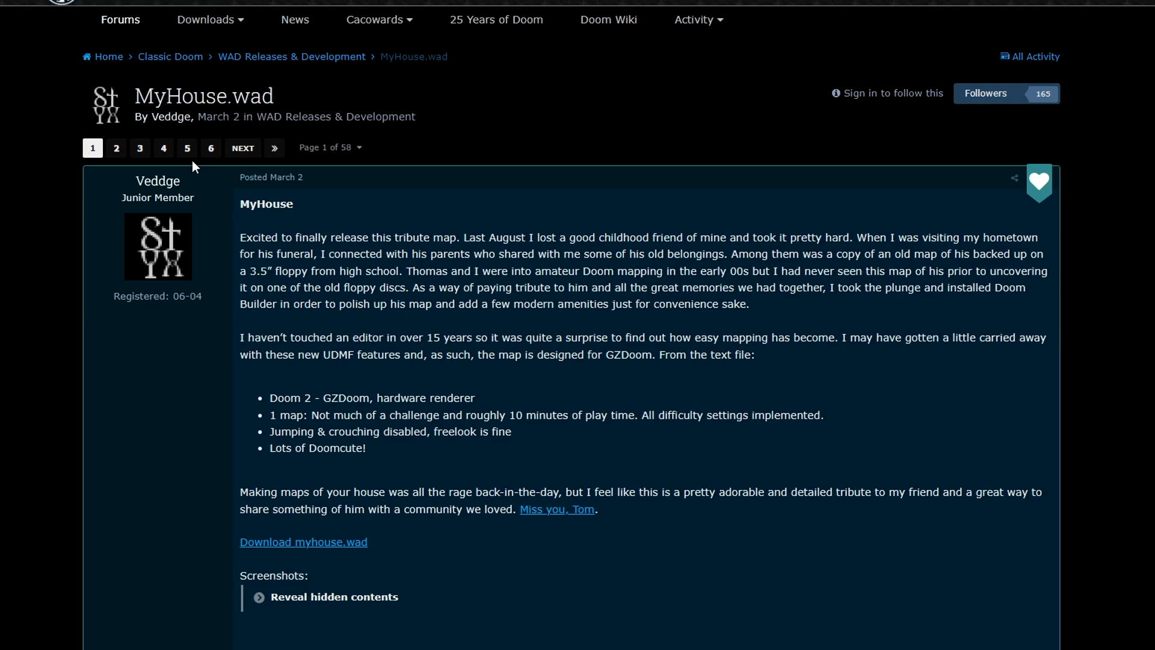
{"action": "mouse_move", "coordinate": [303, 542]}
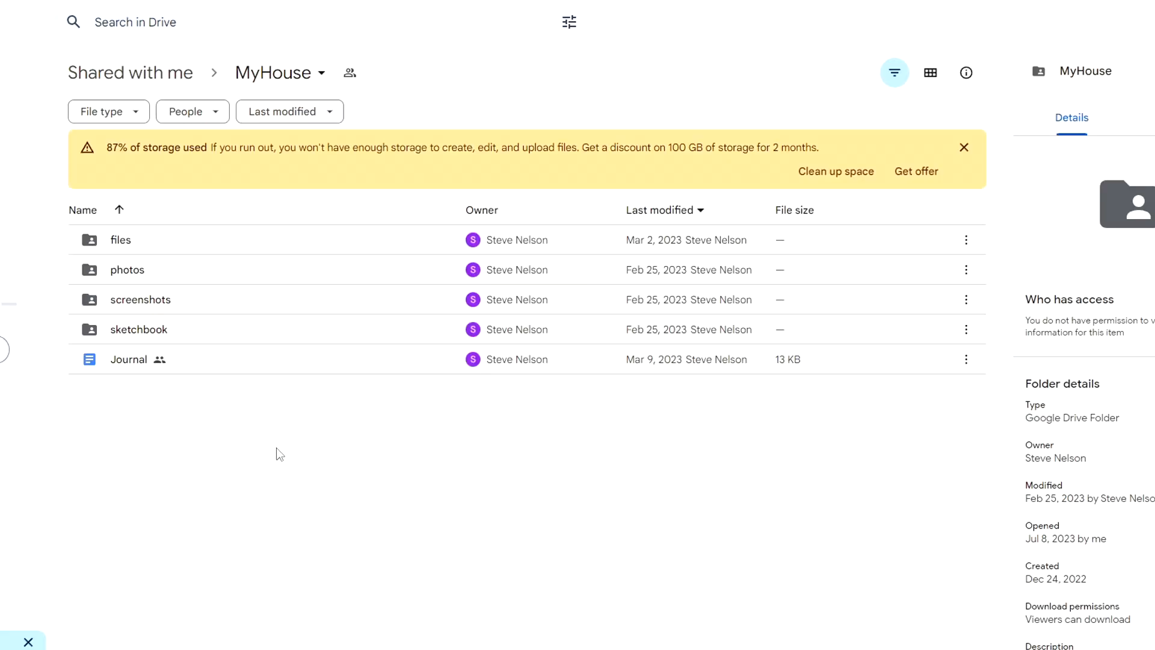
{"action": "mouse_move", "coordinate": [185, 238]}
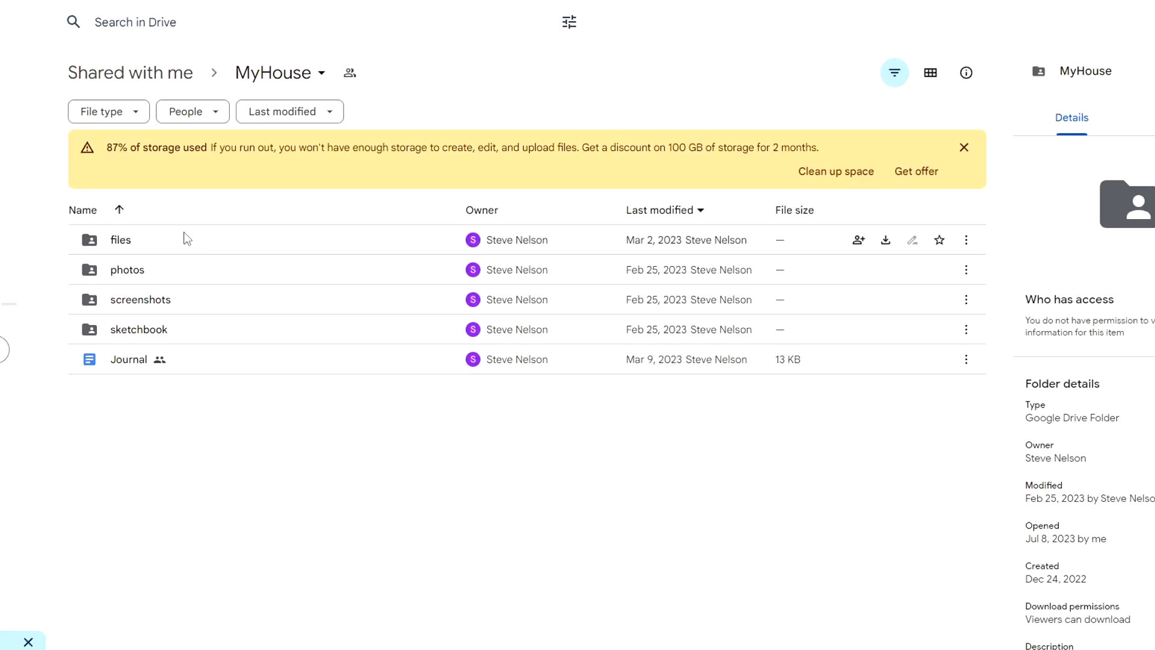
Enter the shared MyHouse 'files' folder listing myhouse.pk3, myhouse.txt and myhouse.zip
{"action": "double_click", "coordinate": [120, 239]}
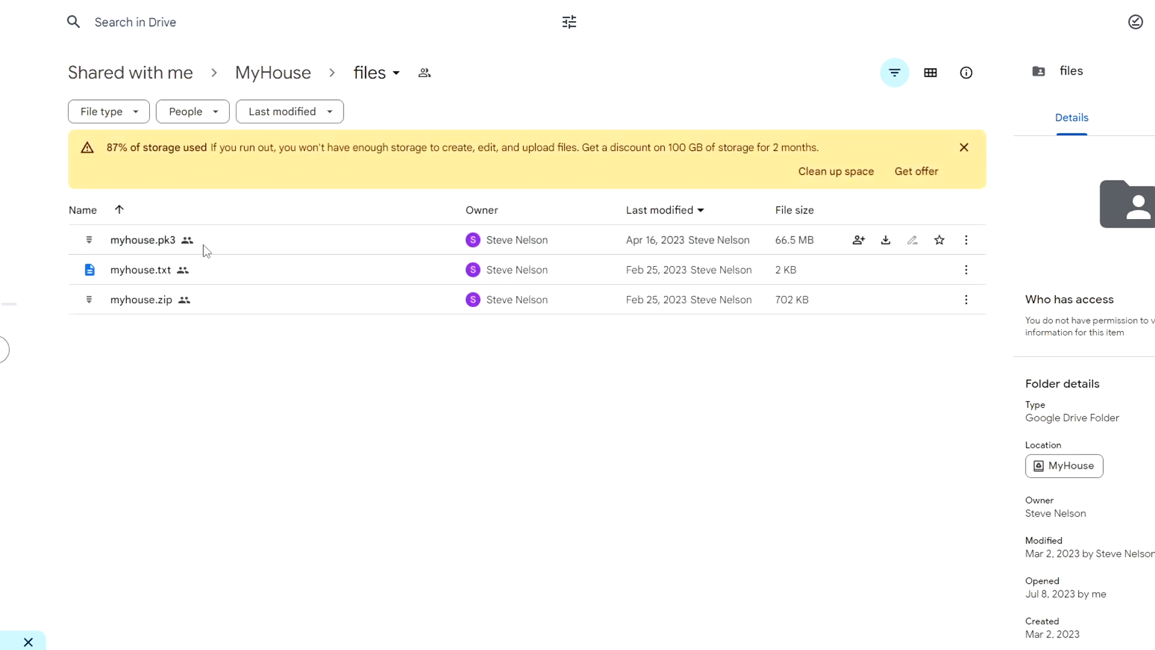
{"action": "mouse_move", "coordinate": [172, 246]}
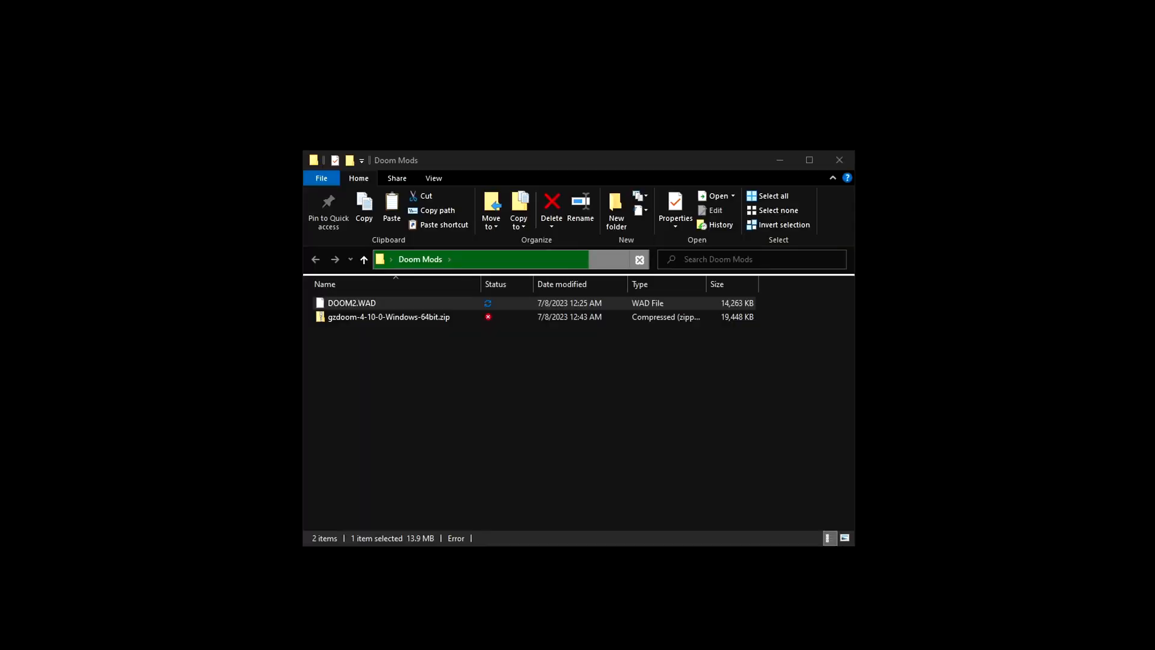
Select the copied DOOM2.WAD now sitting beside the GZDoom zip in Doom Mods
{"action": "left_click", "coordinate": [353, 304]}
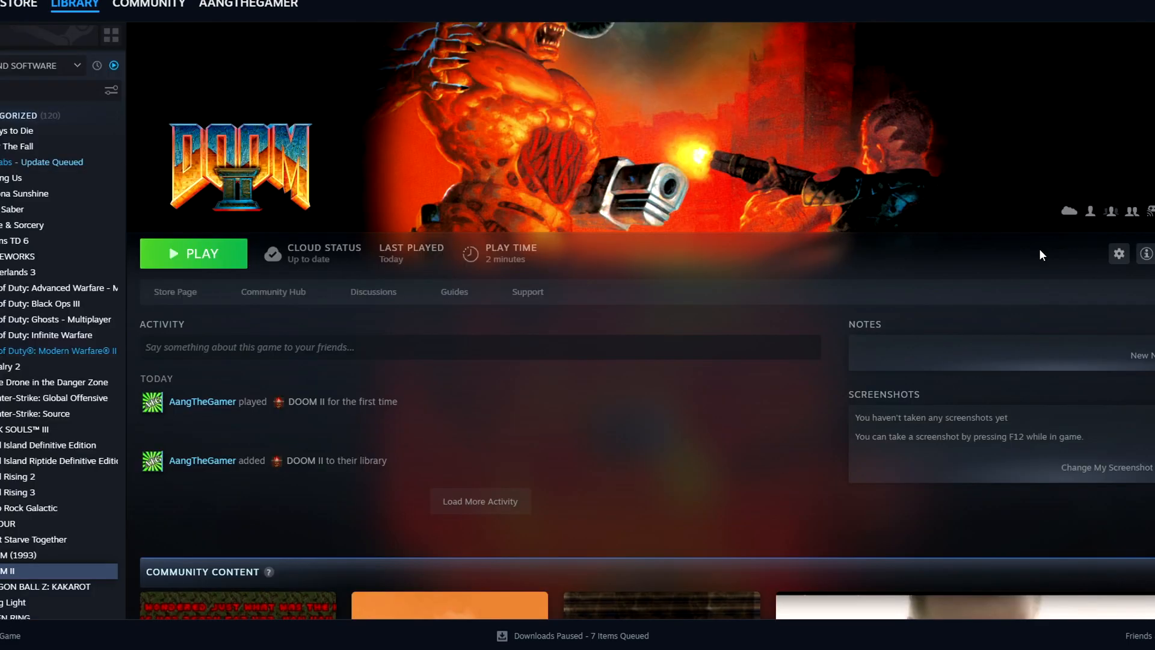
Browse Doom II's local files, enter the base folder and select DOOM2.WAD
{"action": "left_click", "coordinate": [1118, 254]}
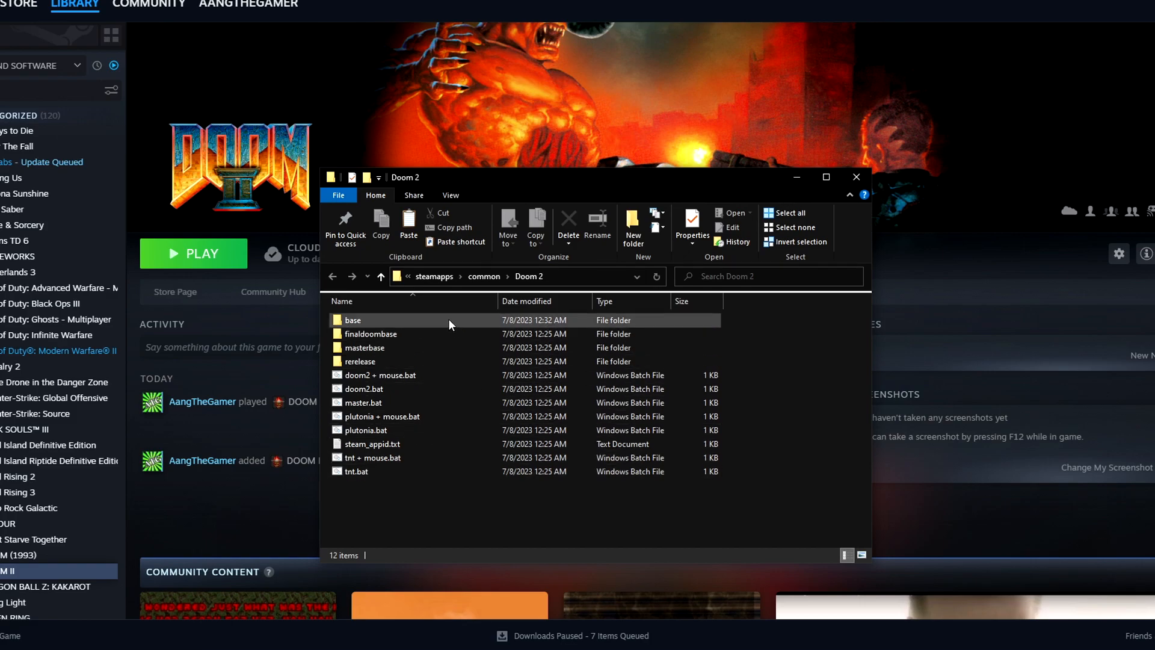
{"action": "double_click", "coordinate": [352, 320]}
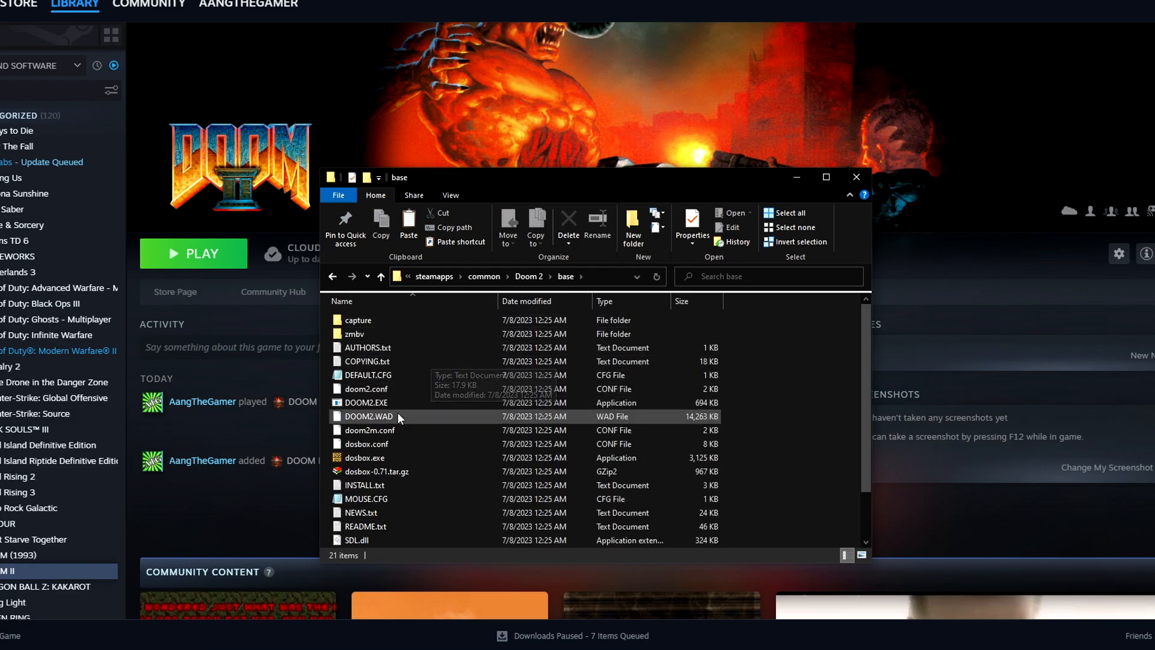
{"action": "left_click", "coordinate": [367, 416]}
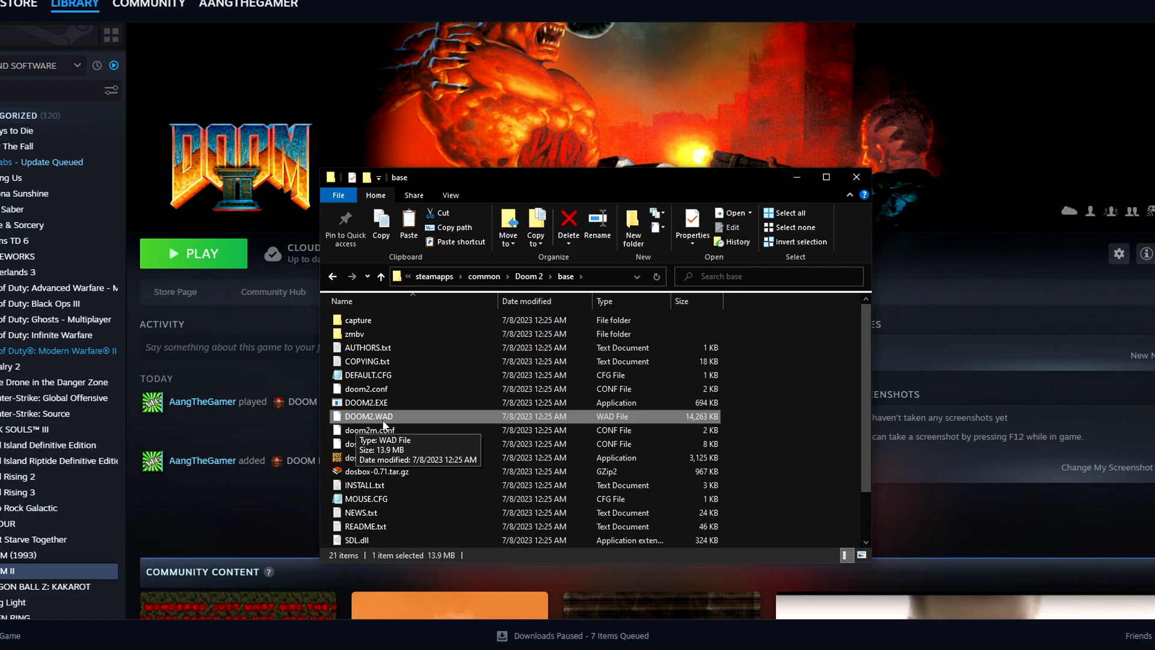
{"action": "mouse_move", "coordinate": [402, 424]}
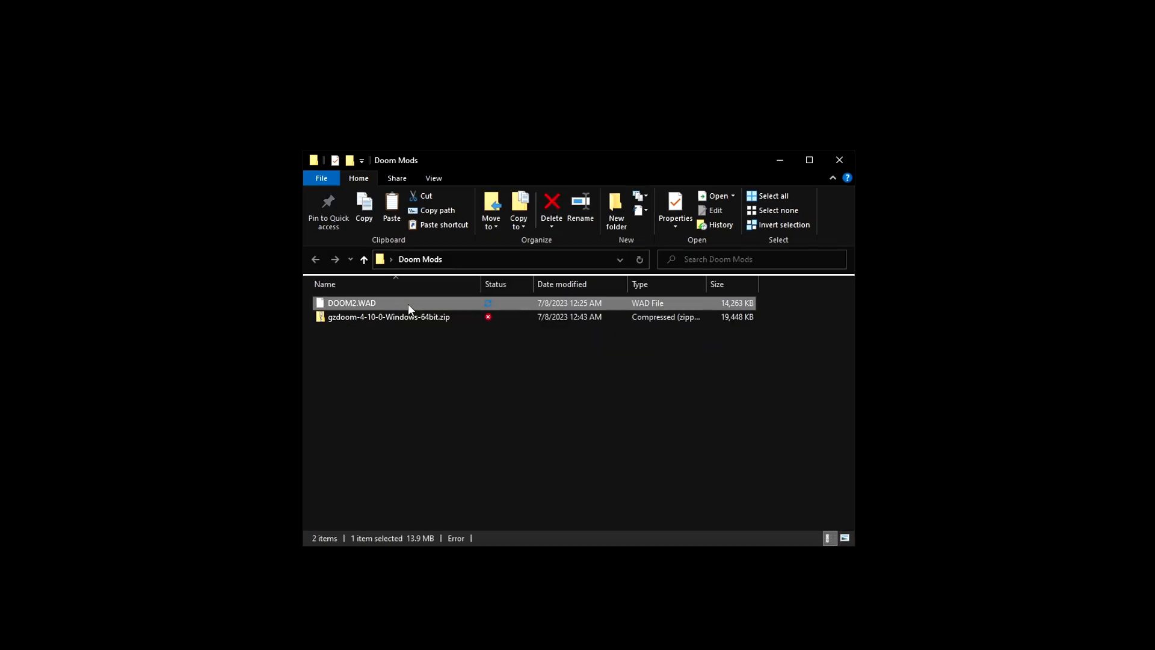
{"action": "mouse_move", "coordinate": [442, 310]}
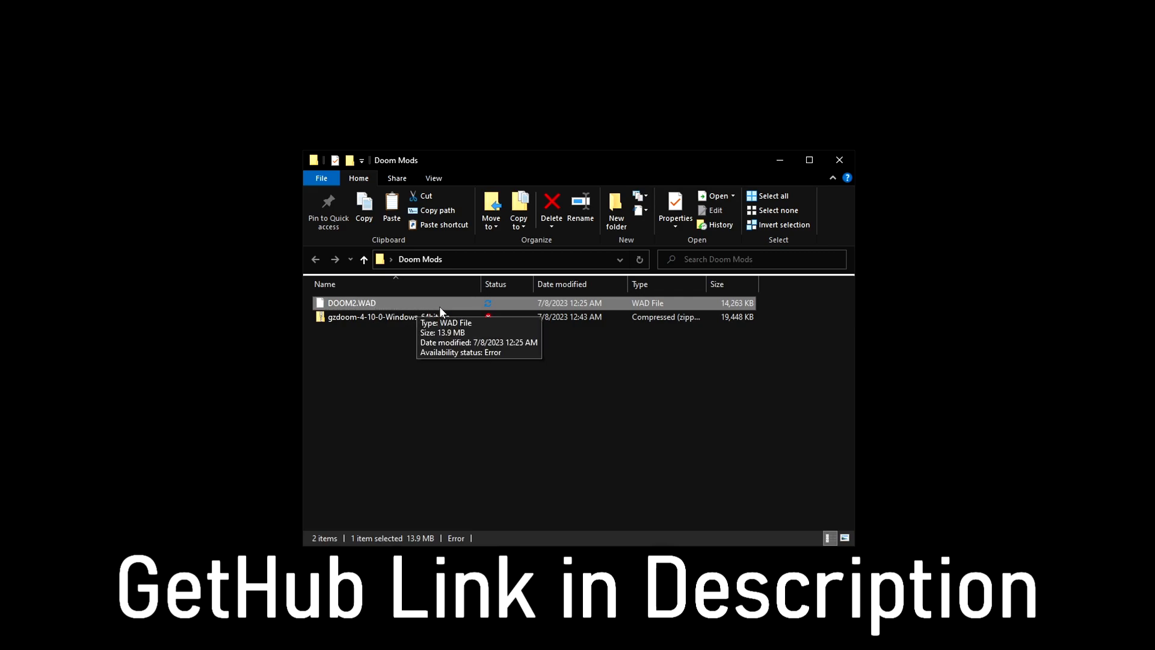
{"action": "mouse_move", "coordinate": [395, 303]}
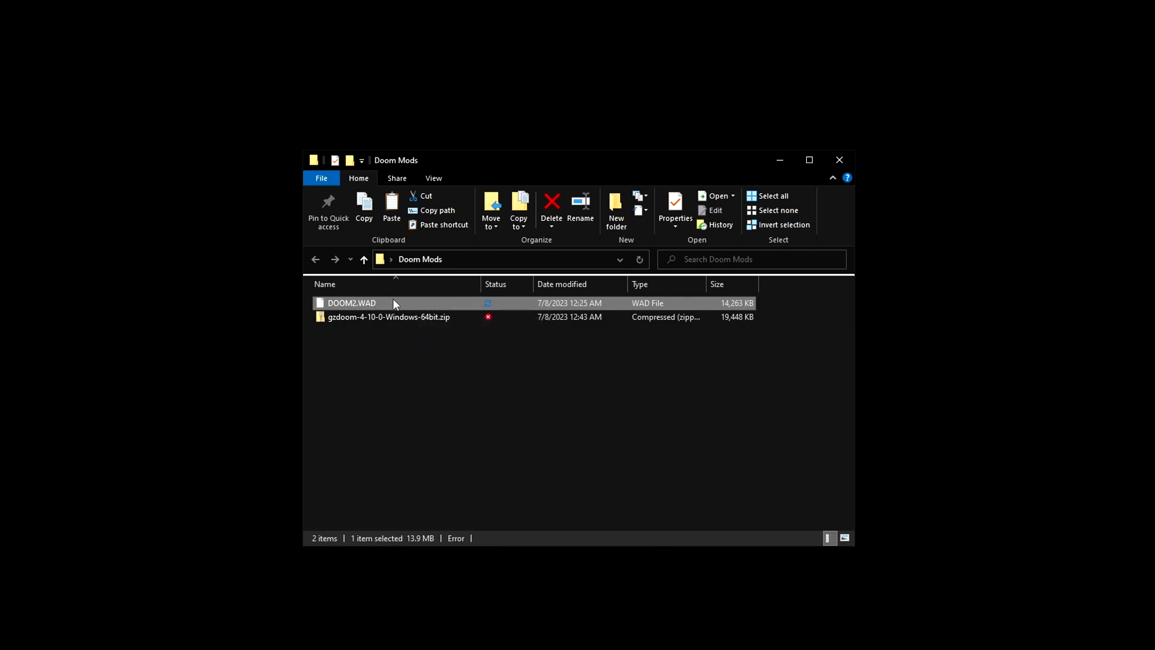
{"action": "mouse_move", "coordinate": [424, 296]}
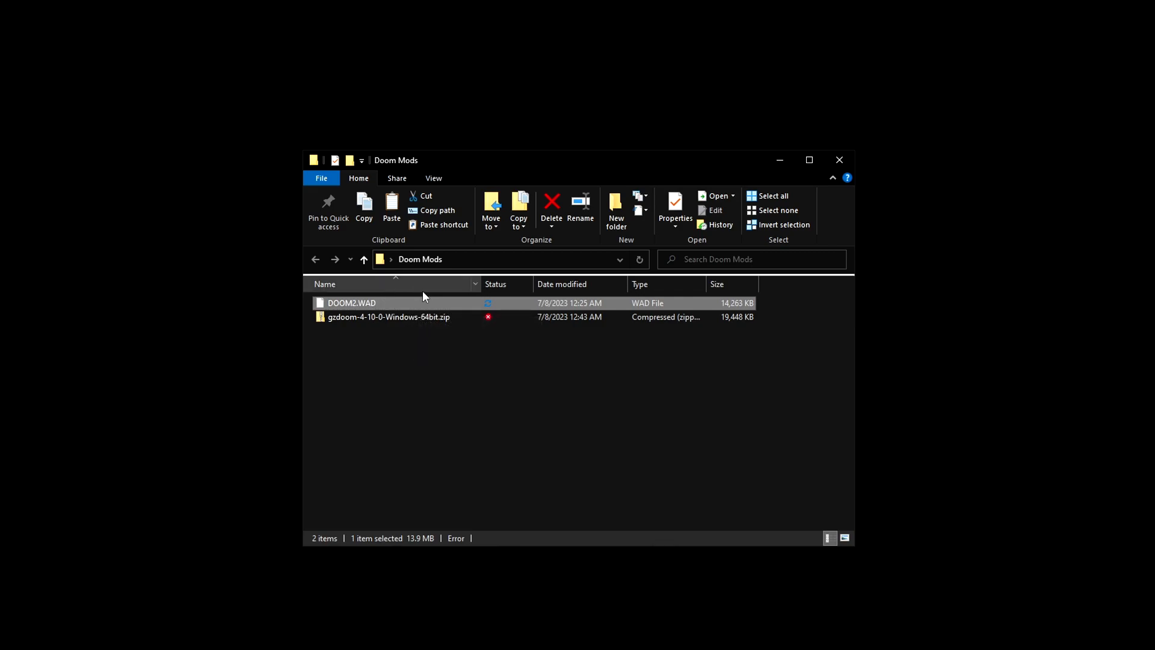
{"action": "mouse_move", "coordinate": [454, 294]}
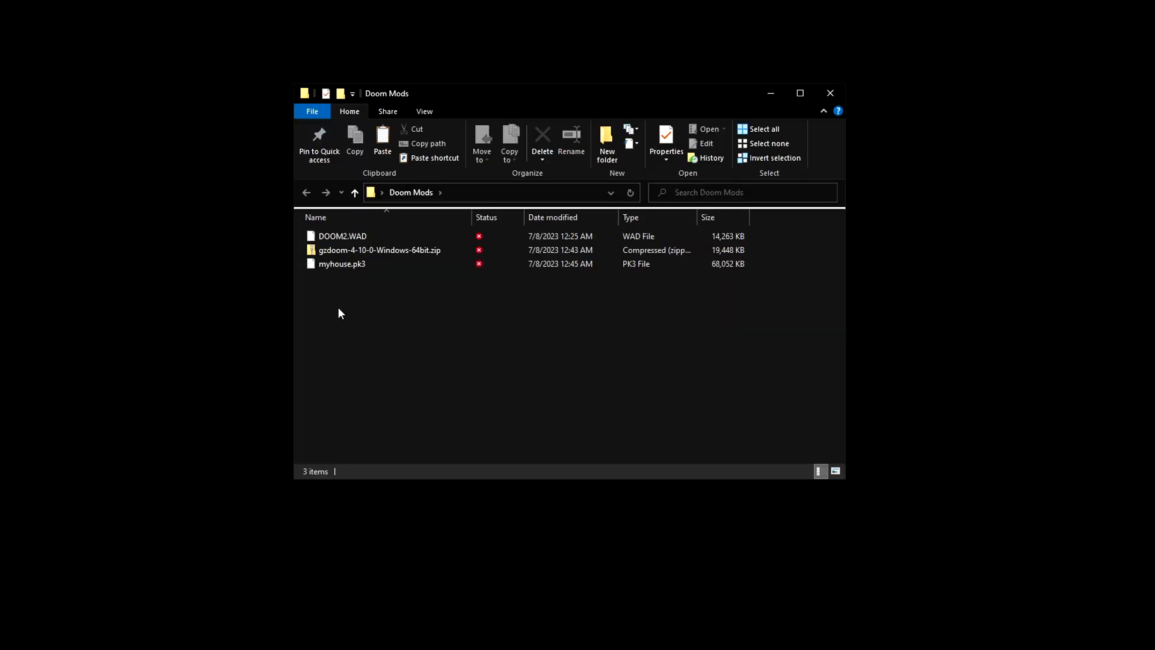
Select the GZDoom zip and bring up its Extract All options for Doom Mods
{"action": "left_click", "coordinate": [379, 250]}
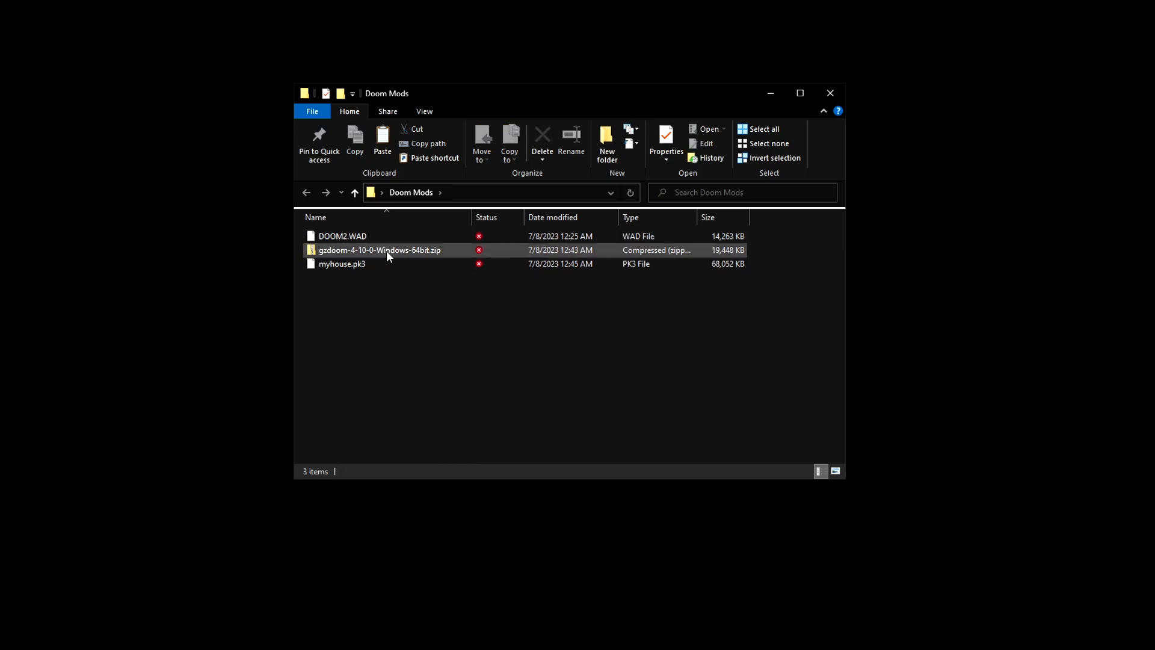
{"action": "right_click", "coordinate": [379, 250]}
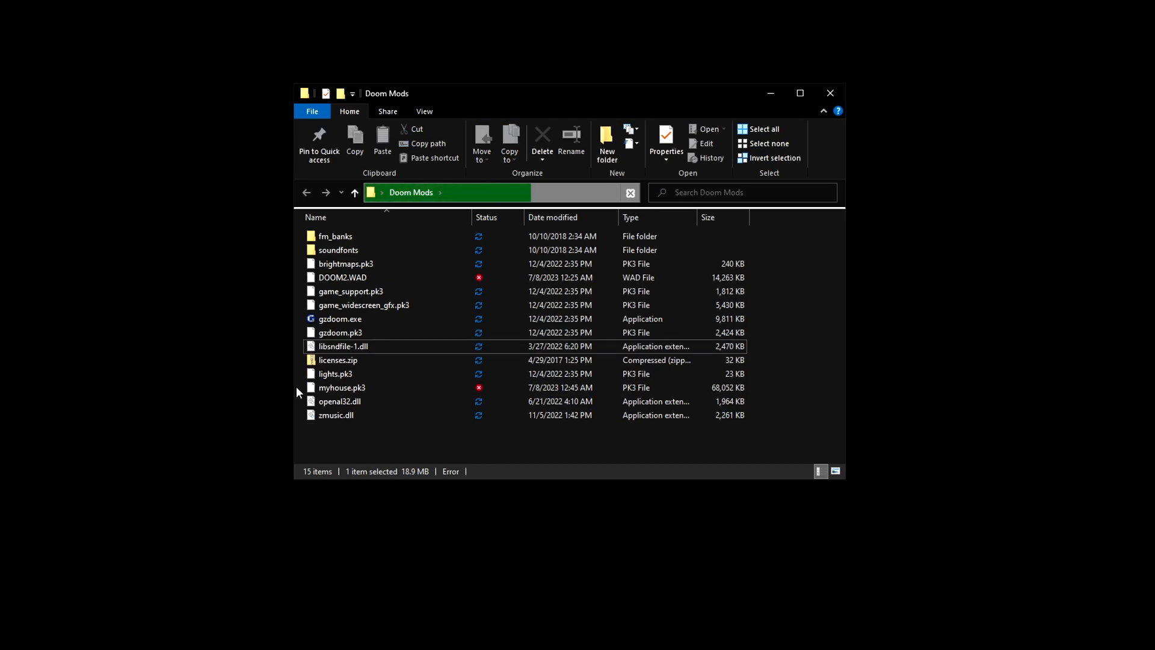
Check myhouse.pk3, gzdoom.exe and DOOM2.WAD are present, then launch gzdoom.exe into MyHouse
{"action": "left_click", "coordinate": [341, 388]}
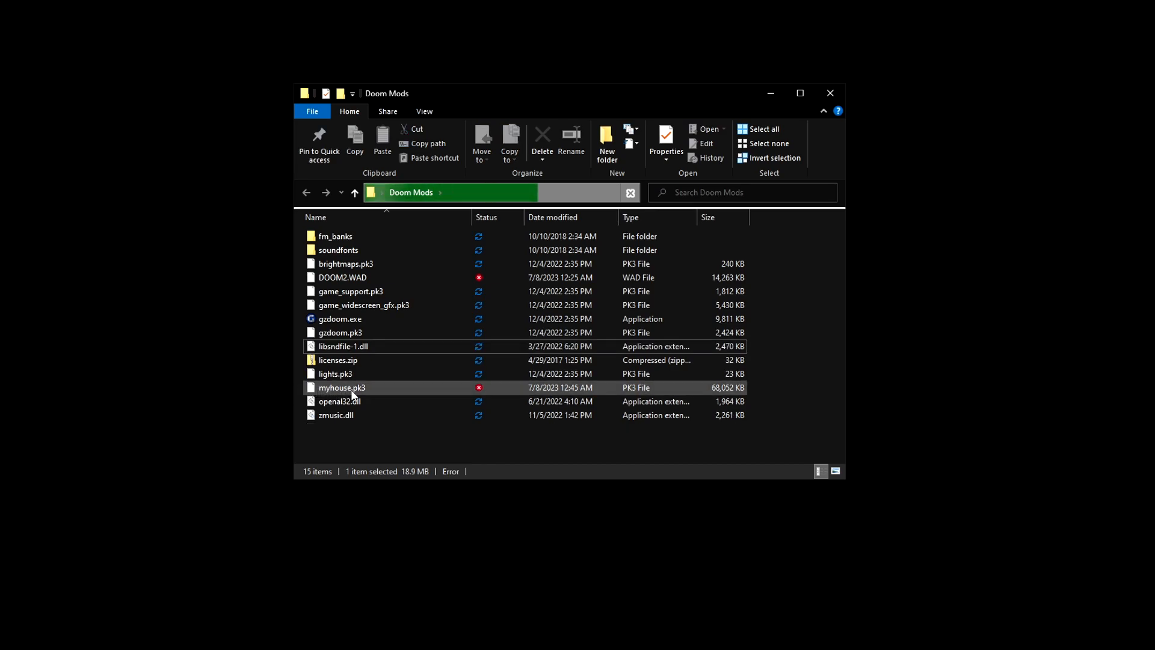
{"action": "left_click", "coordinate": [339, 318]}
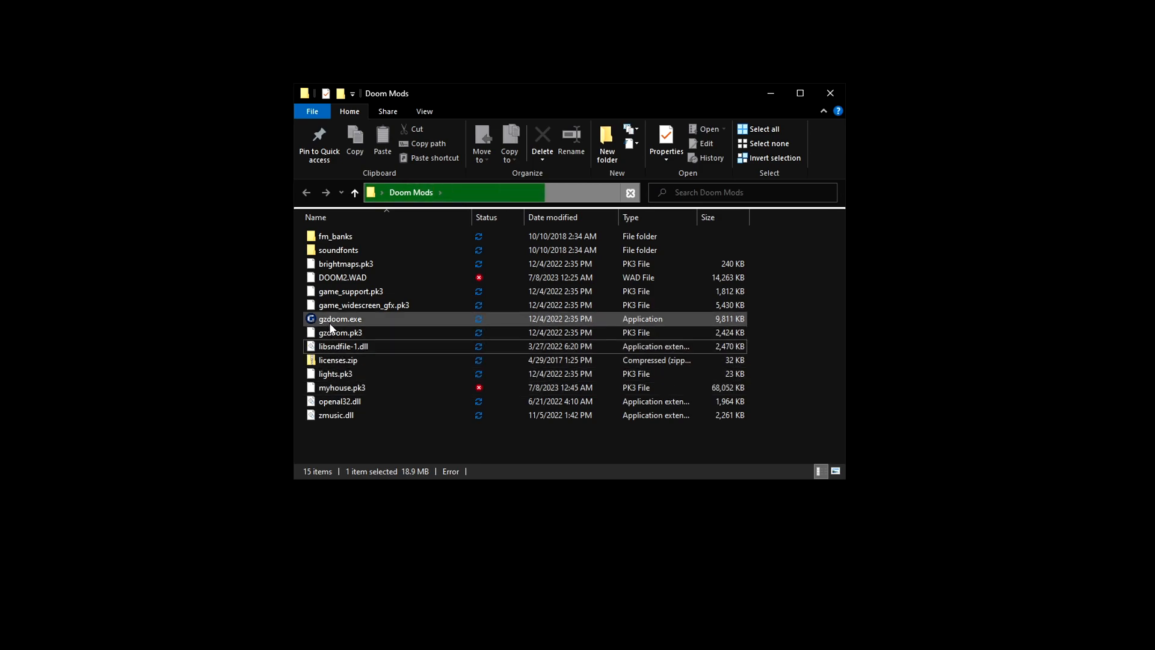
{"action": "left_click", "coordinate": [341, 277]}
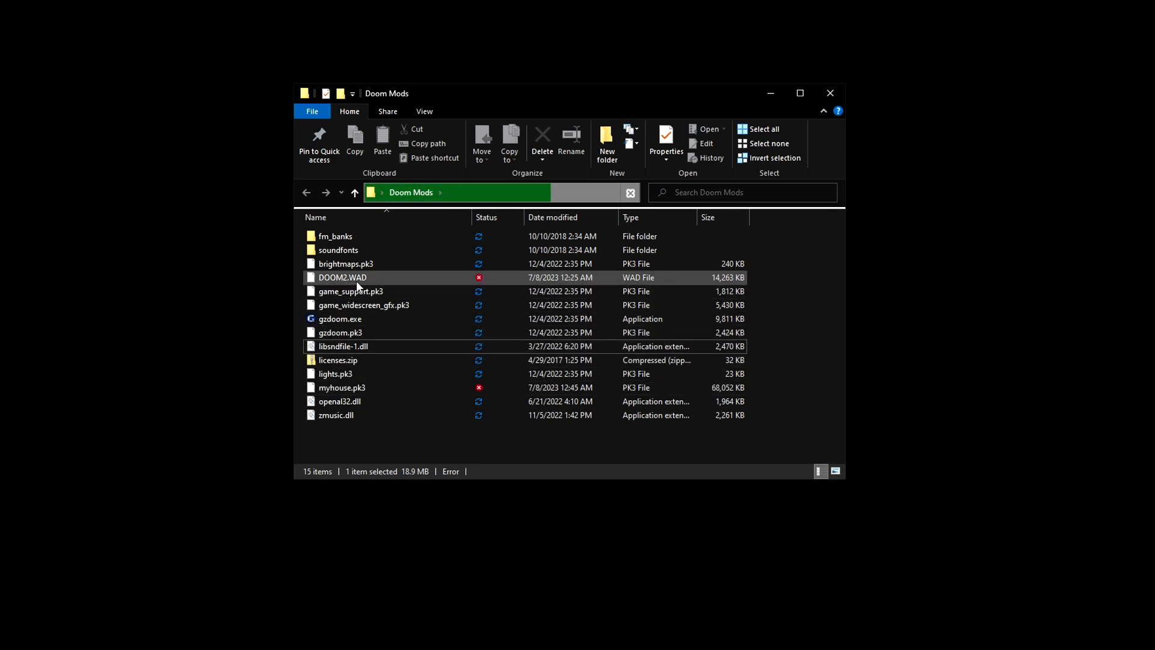
{"action": "left_click", "coordinate": [343, 387]}
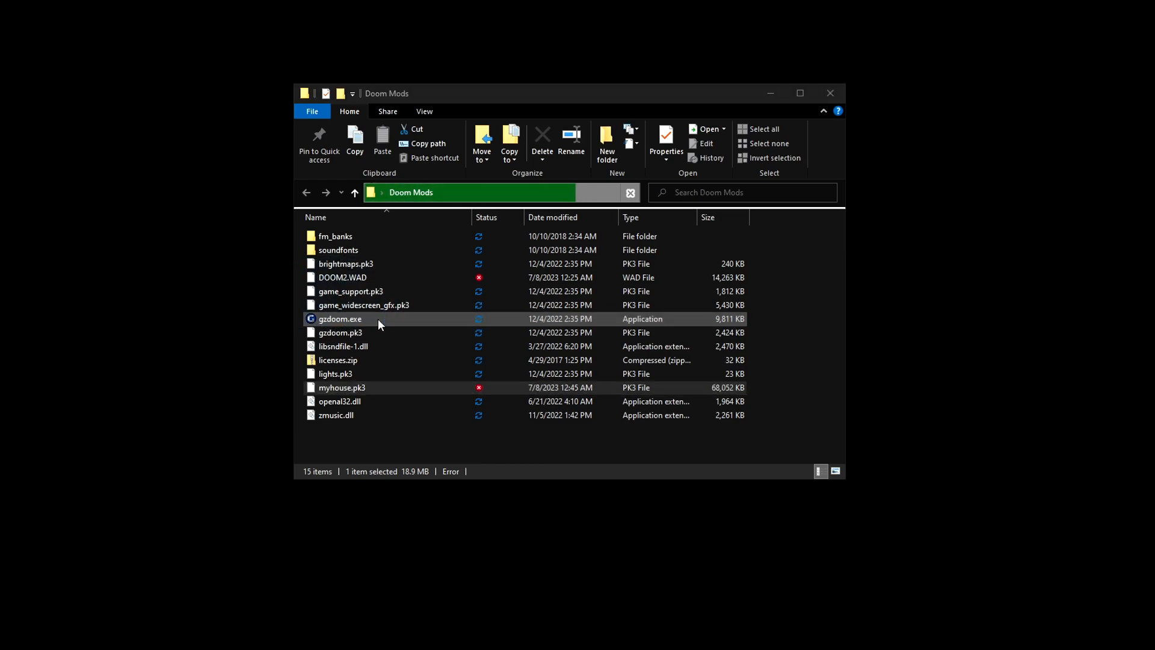
{"action": "double_click", "coordinate": [340, 317]}
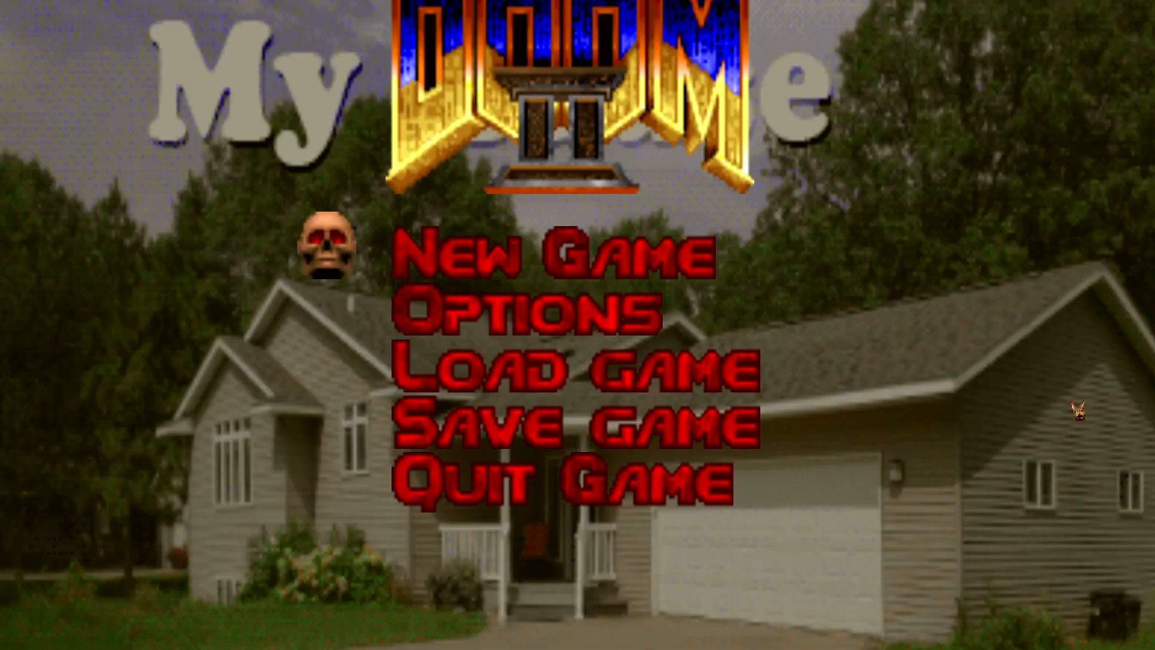